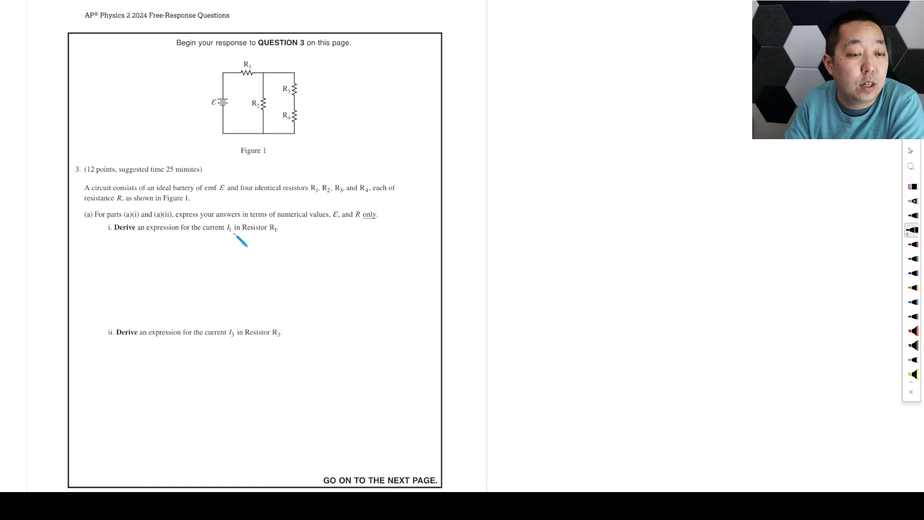
pyautogui.moveTo(231, 112)
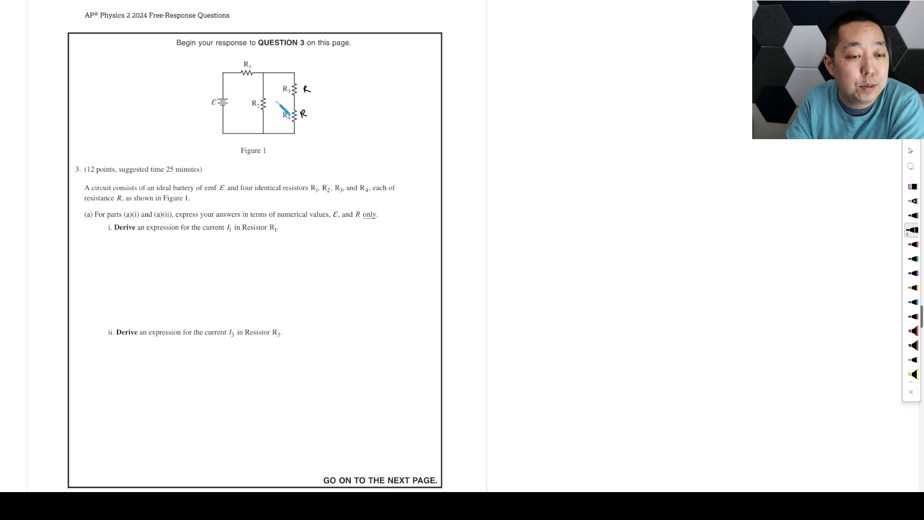
# Label R1 and R2 as R, mark R3 as 2R with R4 crossed out, and outline the parallel branch.
pyautogui.moveTo(280, 109); pyautogui.dragTo(327, 144)
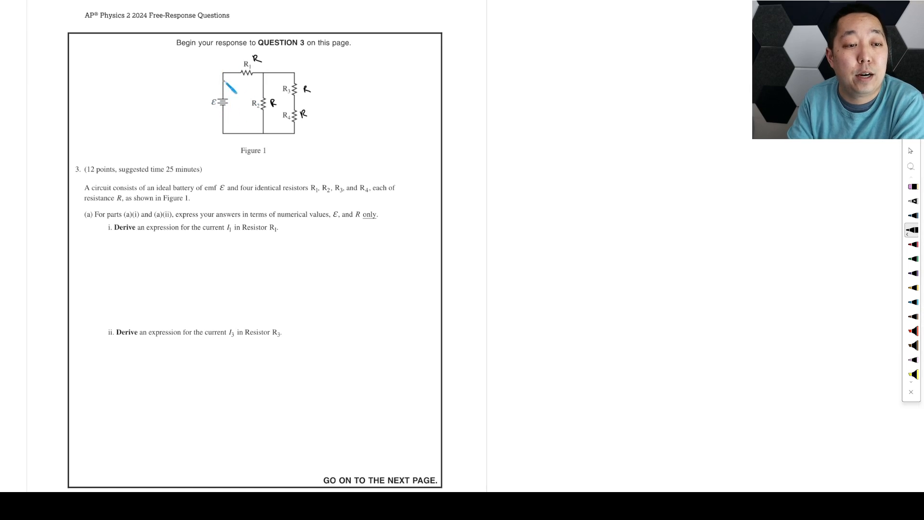
pyautogui.moveTo(314, 299)
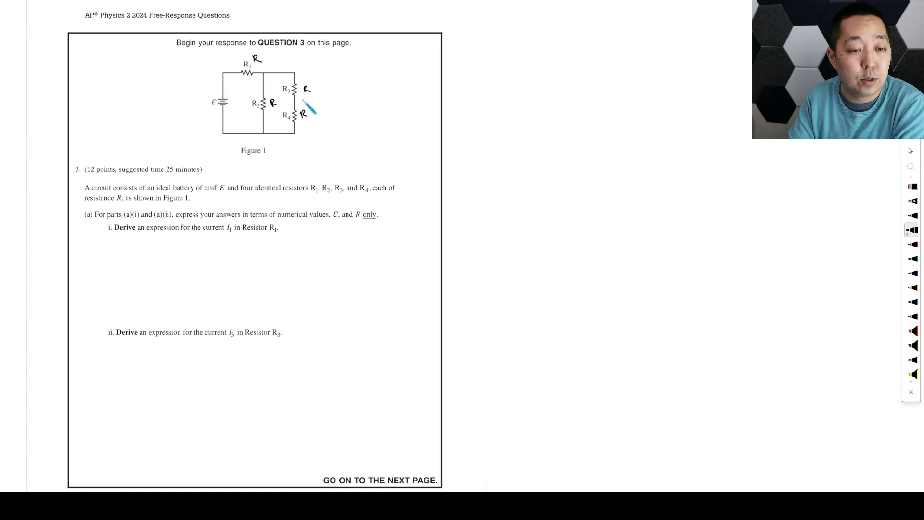
pyautogui.moveTo(304, 97); pyautogui.dragTo(312, 115)
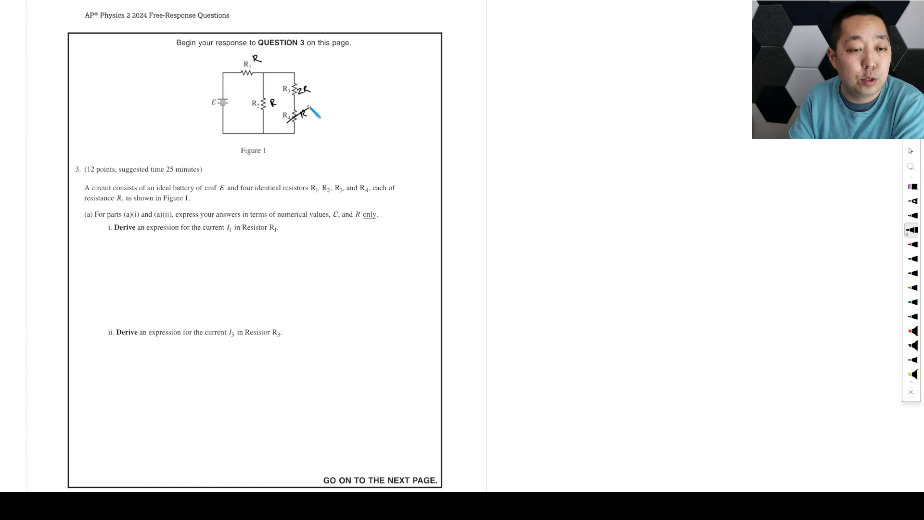
pyautogui.moveTo(312, 114); pyautogui.dragTo(294, 83)
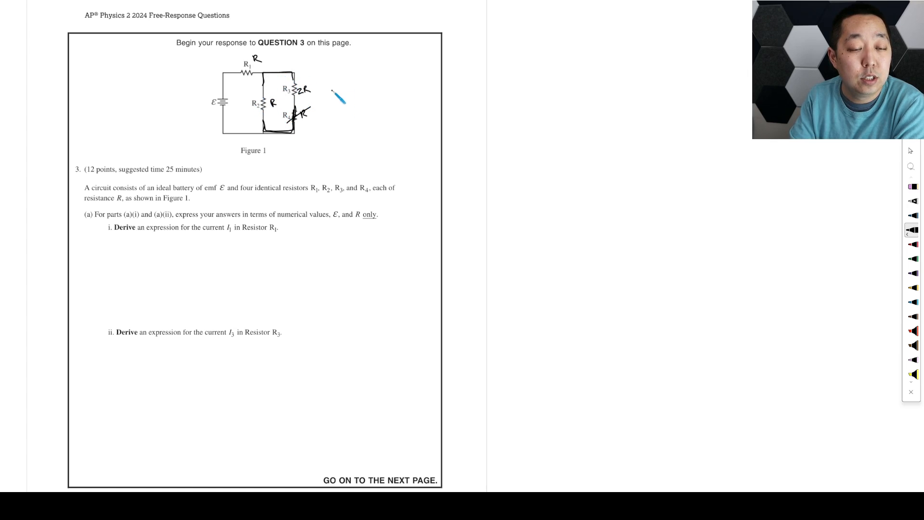
# Write Req = 2/3 R for the parallel branch and sketch the equivalent circuit with battery and 2/3 R.
pyautogui.moveTo(327, 94); pyautogui.dragTo(353, 114)
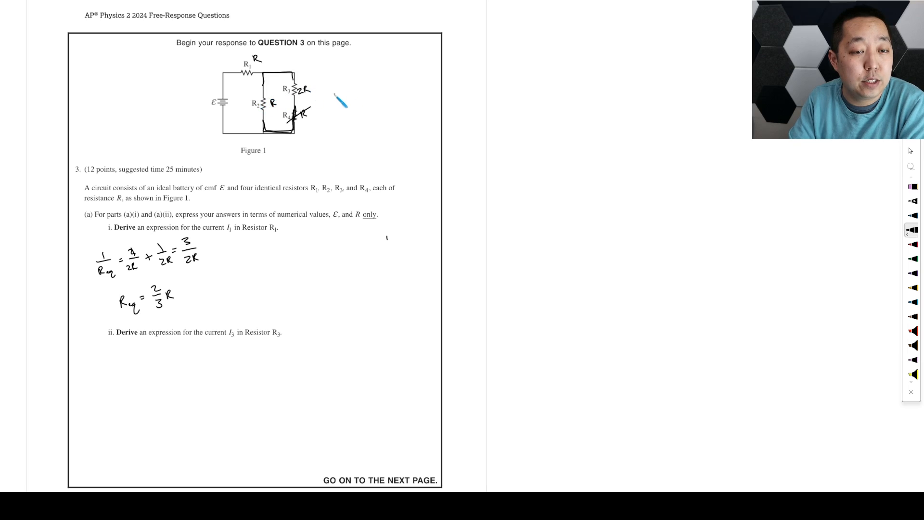
pyautogui.moveTo(333, 92); pyautogui.dragTo(381, 88)
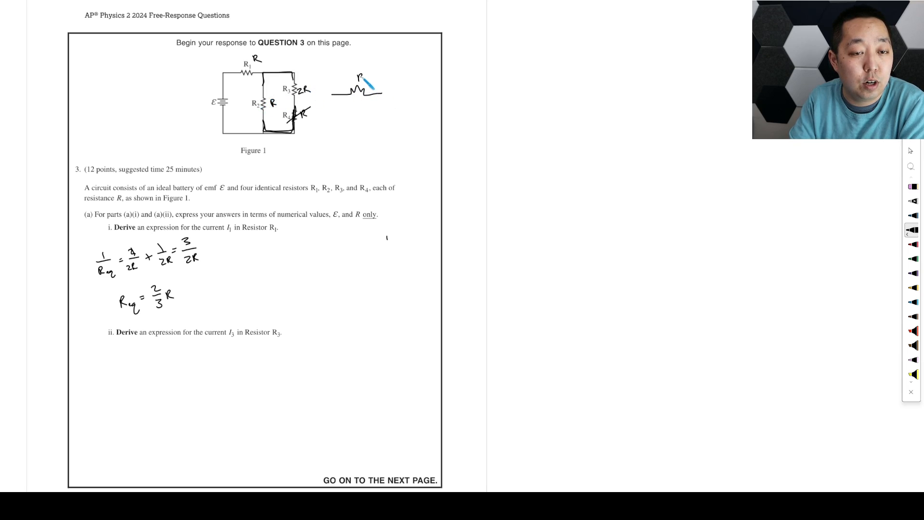
pyautogui.moveTo(371, 88); pyautogui.dragTo(401, 124)
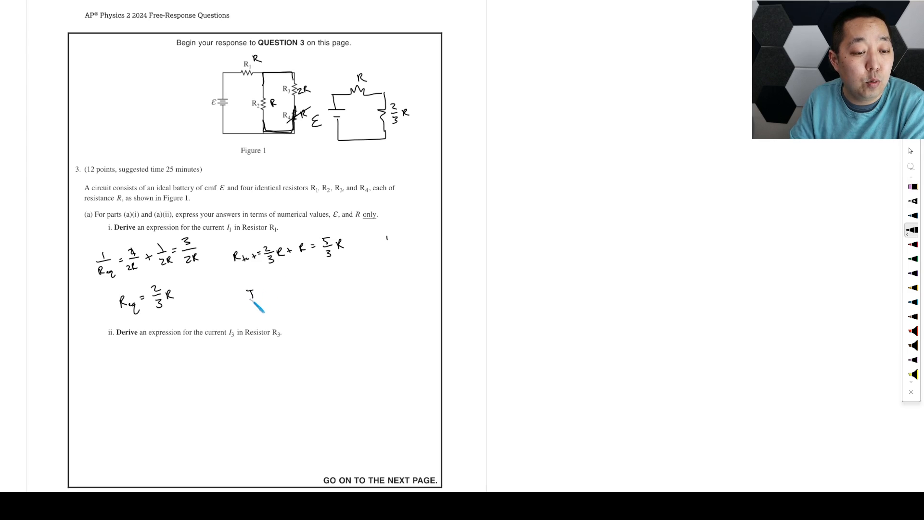
# Write I = V/R = ε/(5/3 R) = 3/5 ε/R and box it for part (a)(i).
pyautogui.write('I = V/R = E/(5/3 R) = 3/5 E/R')
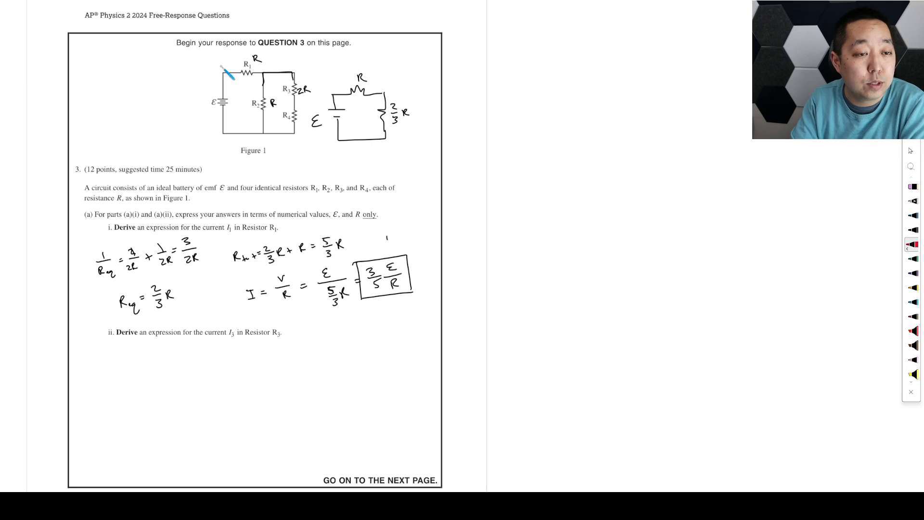
# Mark current 3/5 ε/R through R1 and label voltage drops 3/5 ε and 2/5 ε on Figure 1.
pyautogui.moveTo(209, 63); pyautogui.dragTo(235, 64)
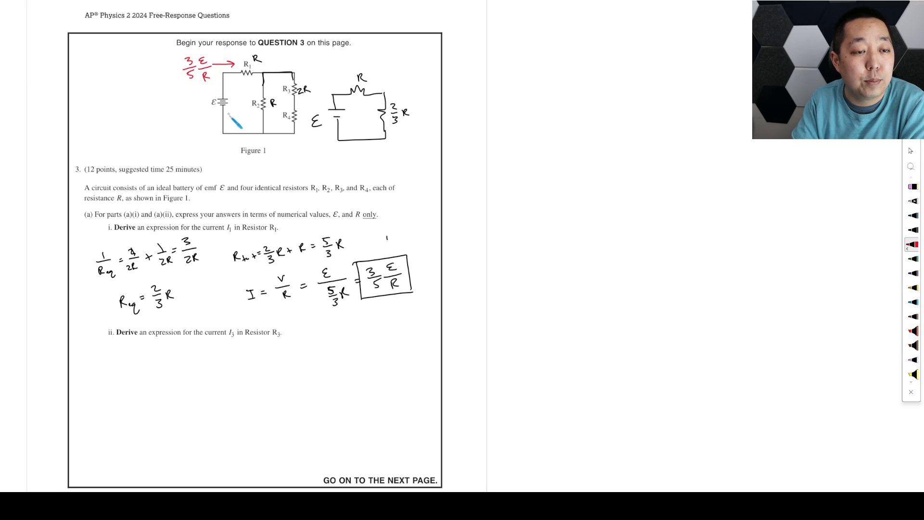
pyautogui.moveTo(229, 118); pyautogui.dragTo(267, 118)
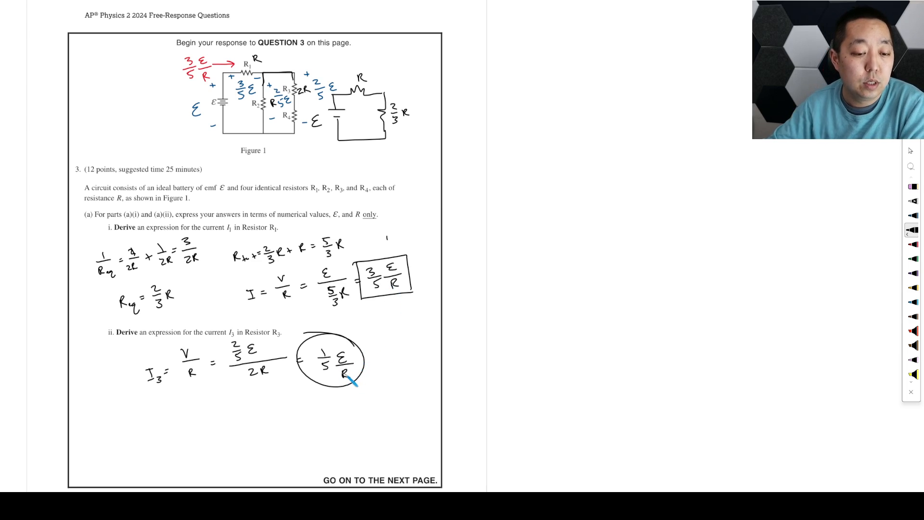
# Draw and hatch the R1 bar in Figure 2 at about three-fifths the battery bar's height.
pyautogui.scroll(-3)
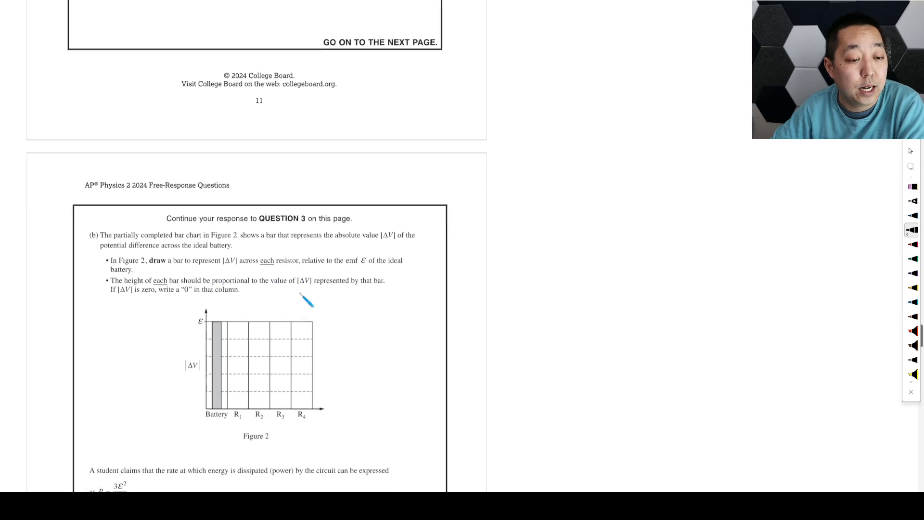
pyautogui.scroll(-3)
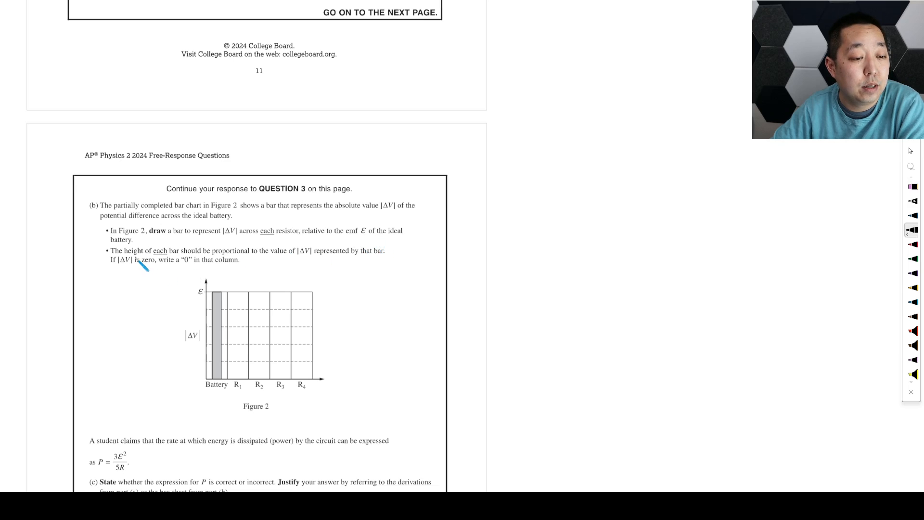
pyautogui.moveTo(386, 272)
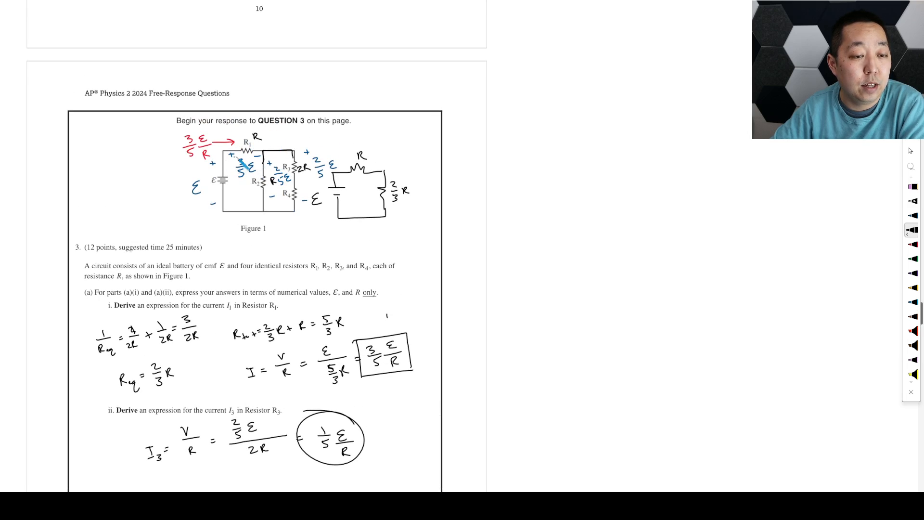
pyautogui.scroll(-3)
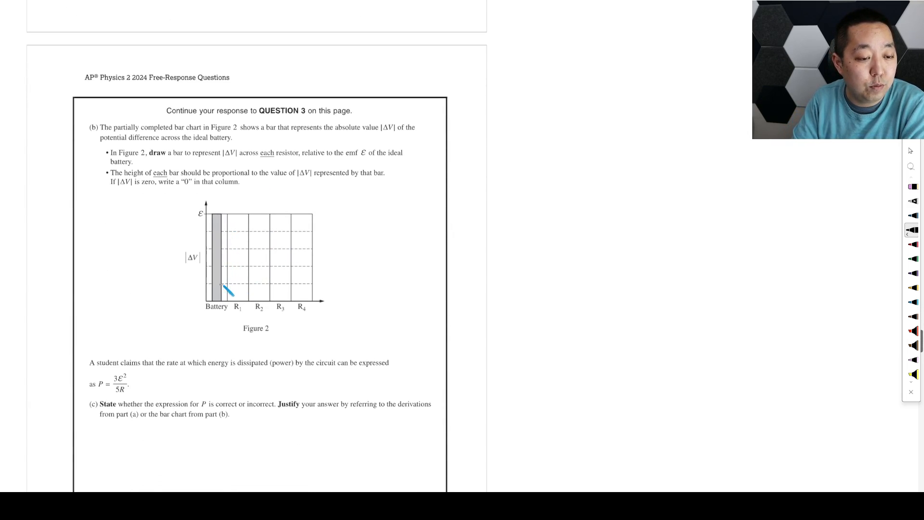
pyautogui.moveTo(228, 283); pyautogui.dragTo(244, 264)
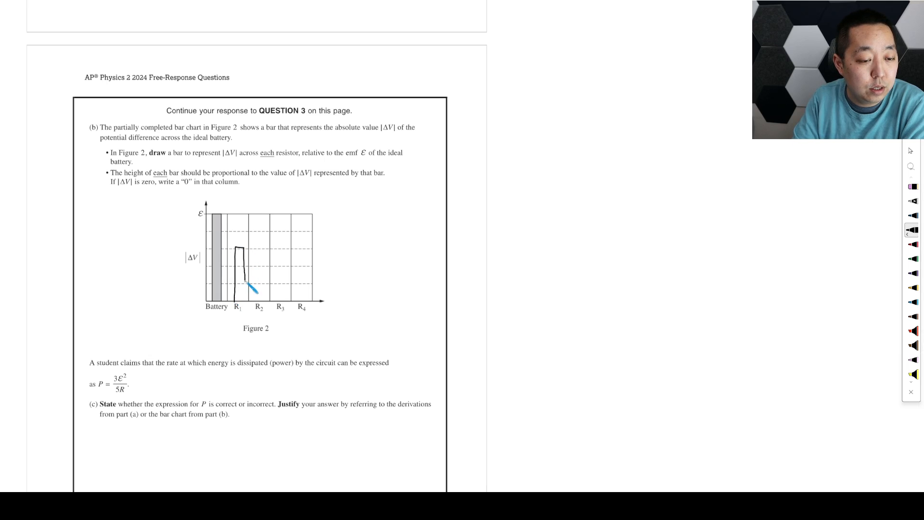
pyautogui.moveTo(236, 253); pyautogui.dragTo(244, 289)
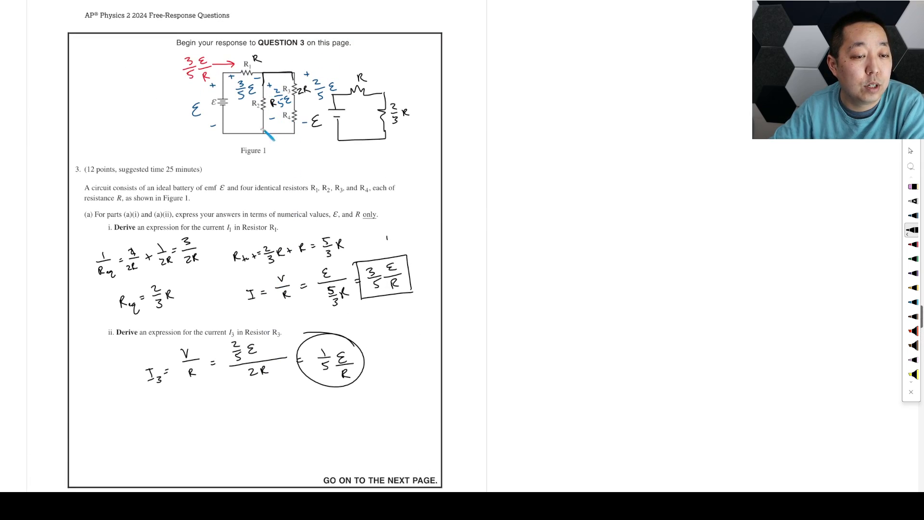
# Add a hatched voltage bar for R2 beside the R1 bar in Figure 2.
pyautogui.scroll(-3)
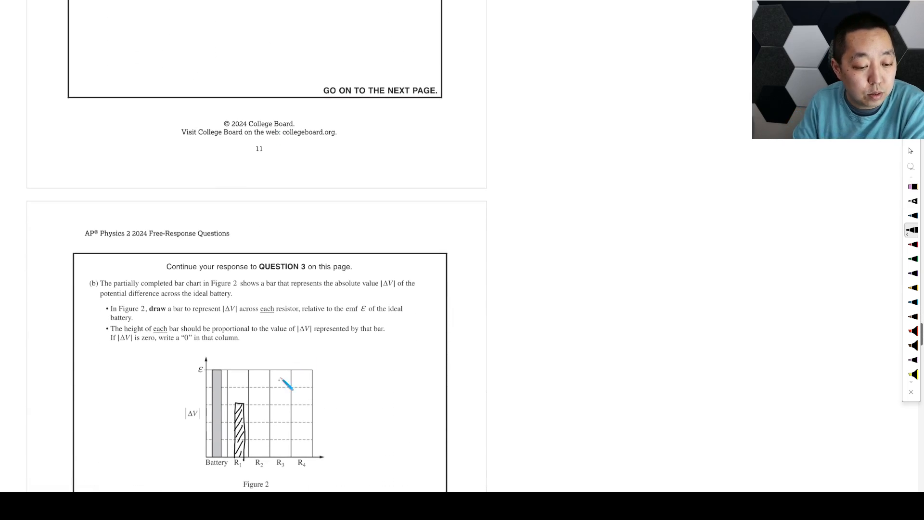
pyautogui.moveTo(289, 386); pyautogui.dragTo(259, 425)
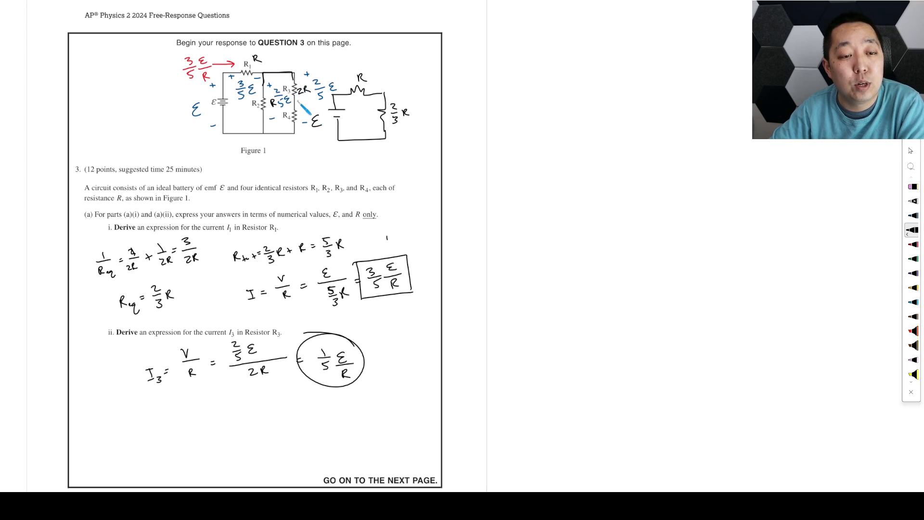
pyautogui.moveTo(309, 164)
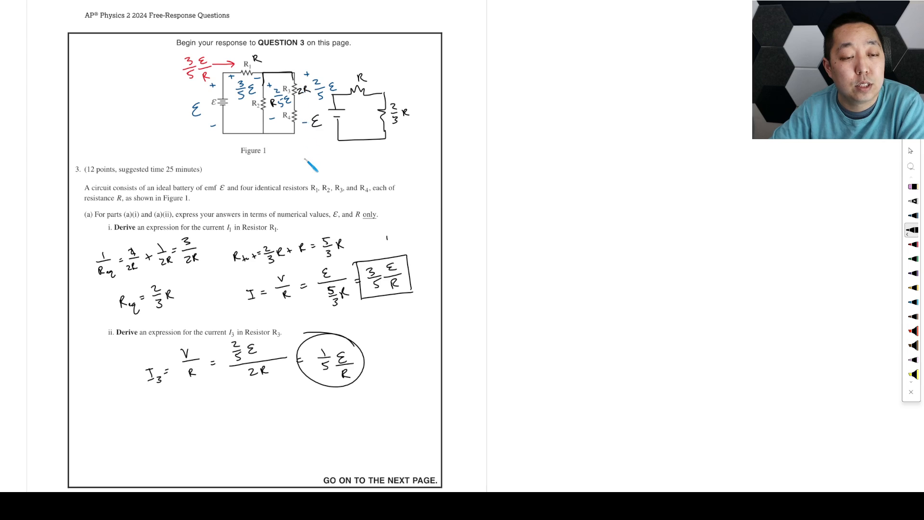
pyautogui.scroll(-3)
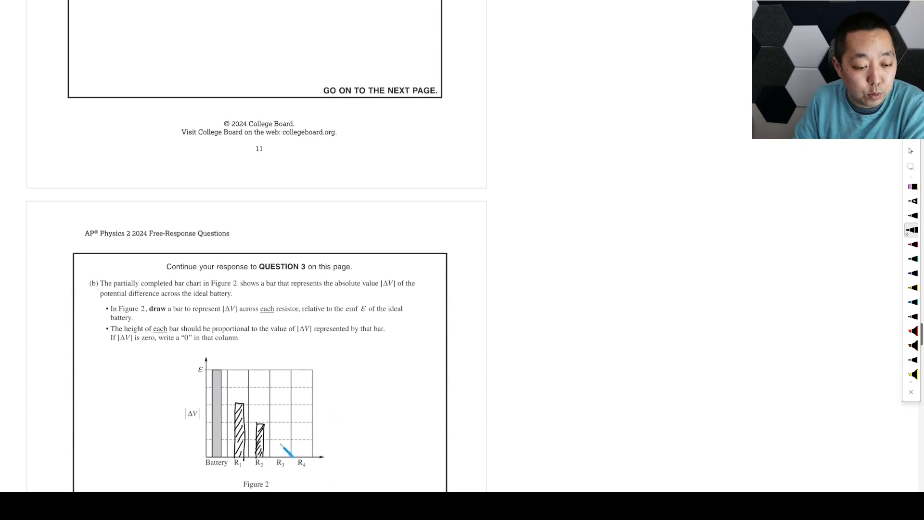
# Draw two equal short hatched bars for R3 and R4, completing the Figure 2 bar chart.
pyautogui.moveTo(280, 463); pyautogui.dragTo(280, 439)
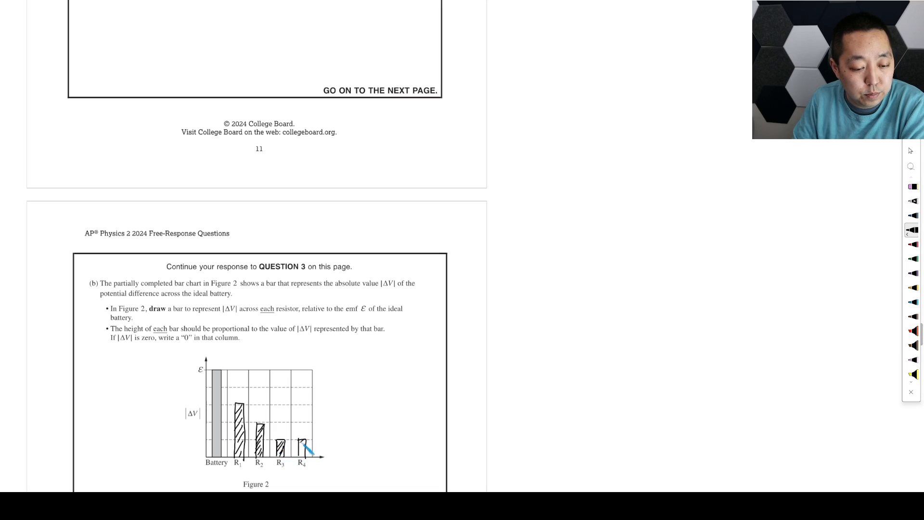
pyautogui.scroll(-3)
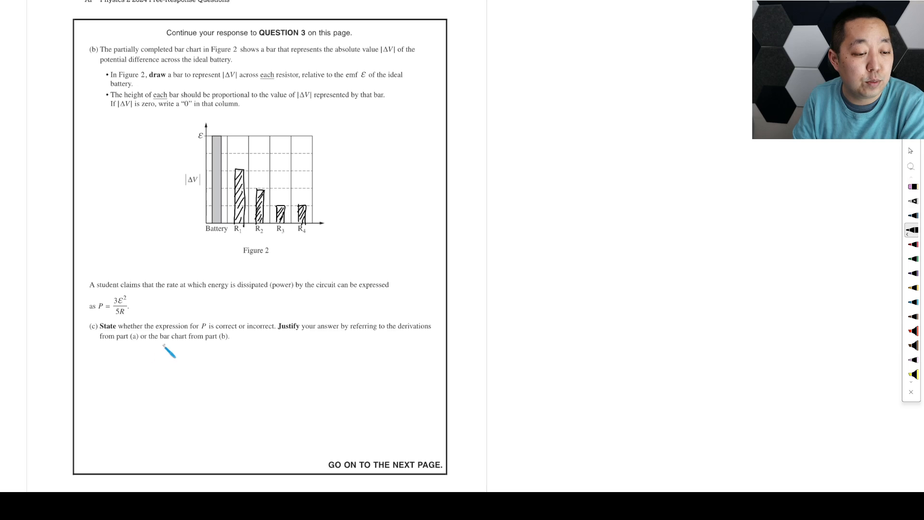
pyautogui.moveTo(203, 358)
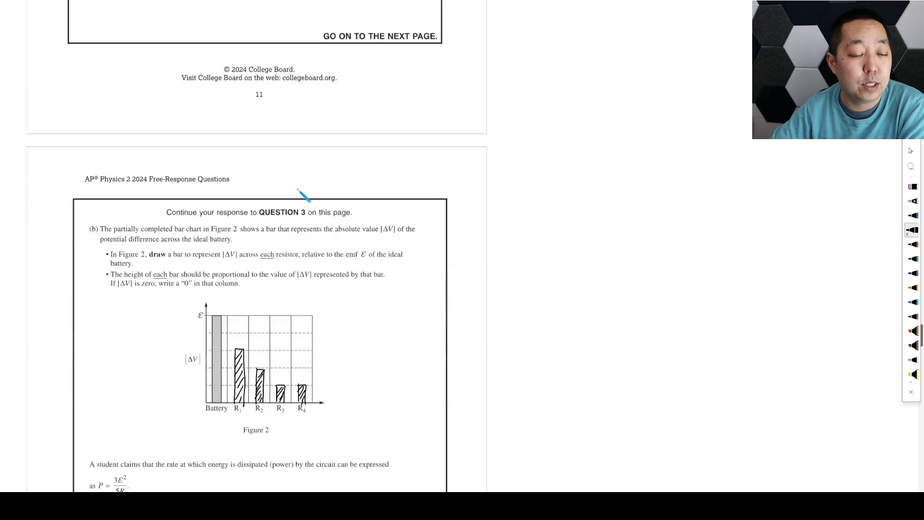
# Check the part (a) current, then write P = IV = (3/5 ε/R)·ε = 3ε²/5R under part (c) as correct.
pyautogui.scroll(-3)
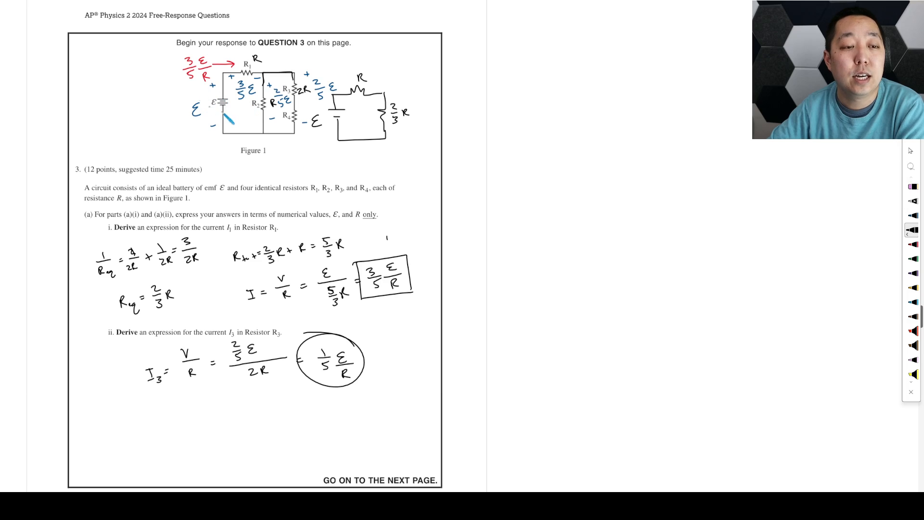
pyautogui.moveTo(298, 85); pyautogui.dragTo(289, 103)
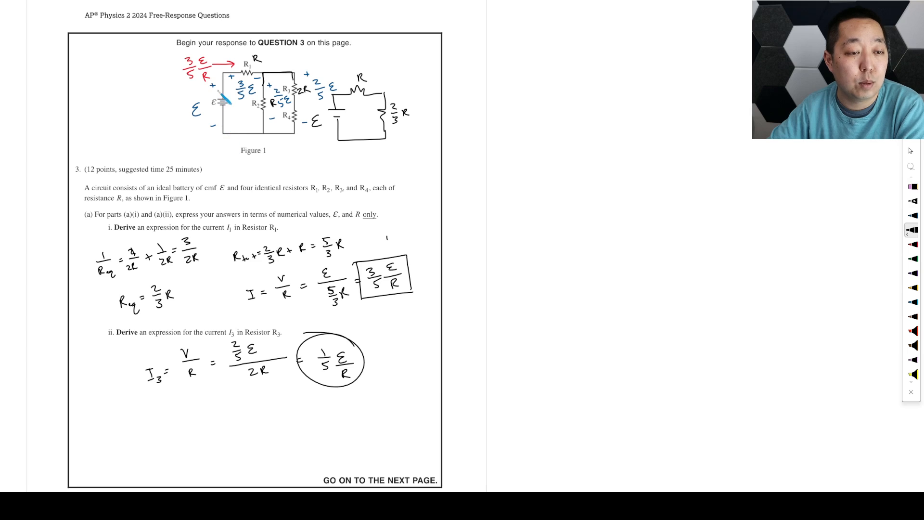
pyautogui.scroll(-3)
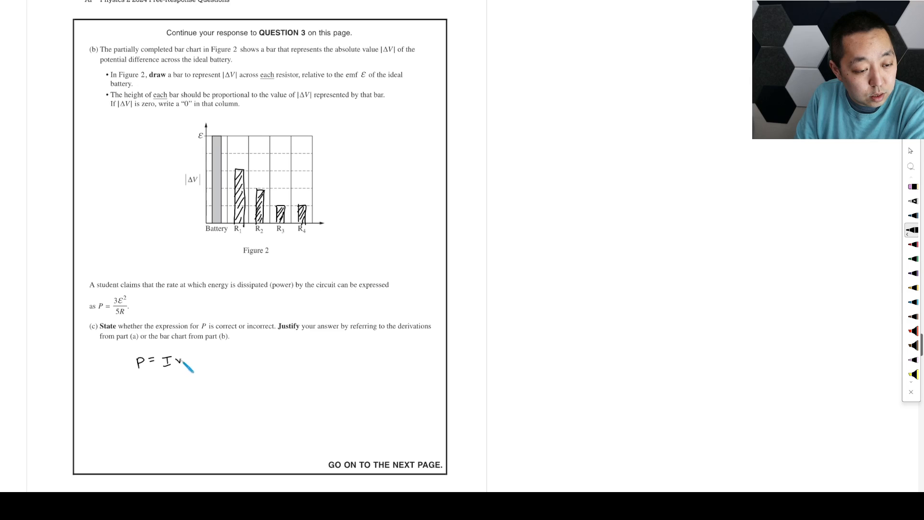
pyautogui.write('=')
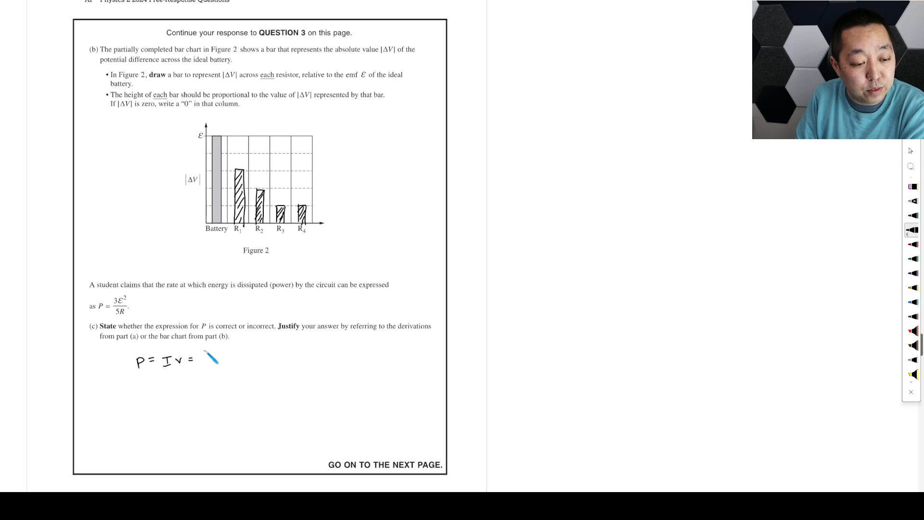
pyautogui.moveTo(204, 353); pyautogui.dragTo(221, 383)
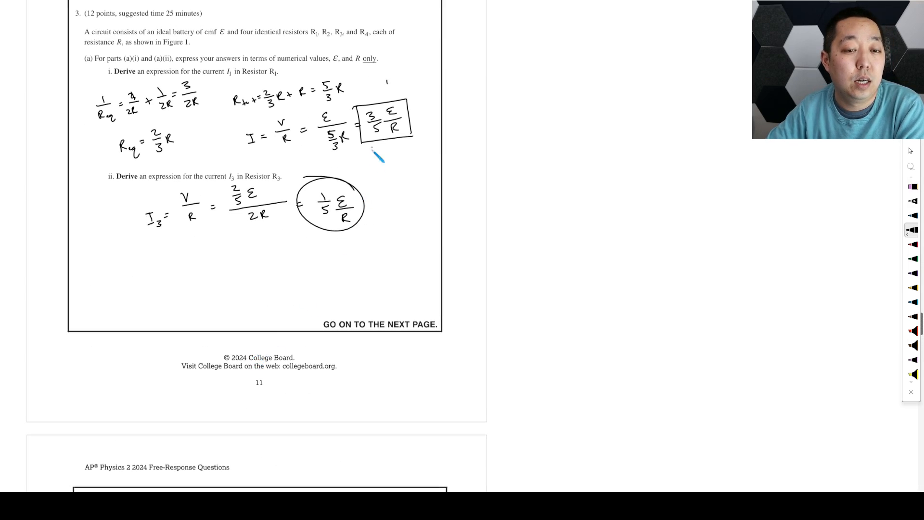
pyautogui.scroll(-3)
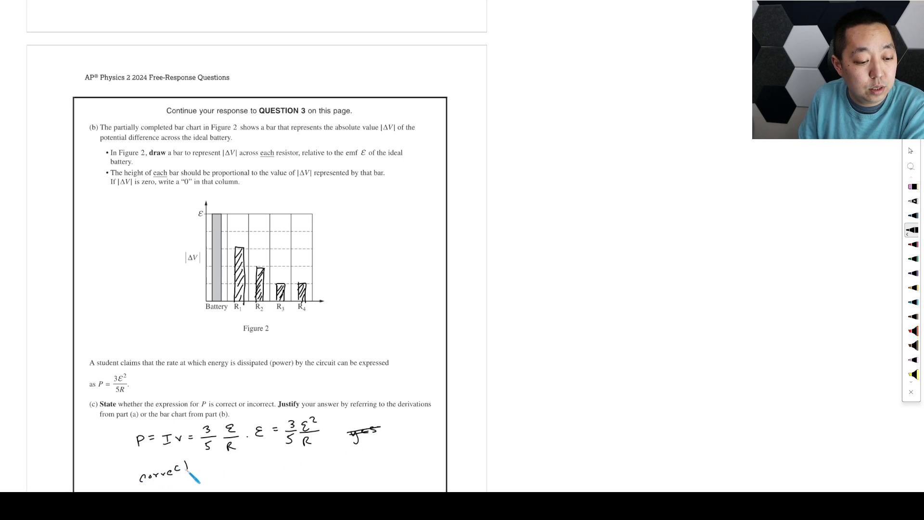
# Circle the 'correct' verdict and note V²/R per resistor beside Figure 2 as another power method.
pyautogui.moveTo(127, 457); pyautogui.dragTo(206, 480)
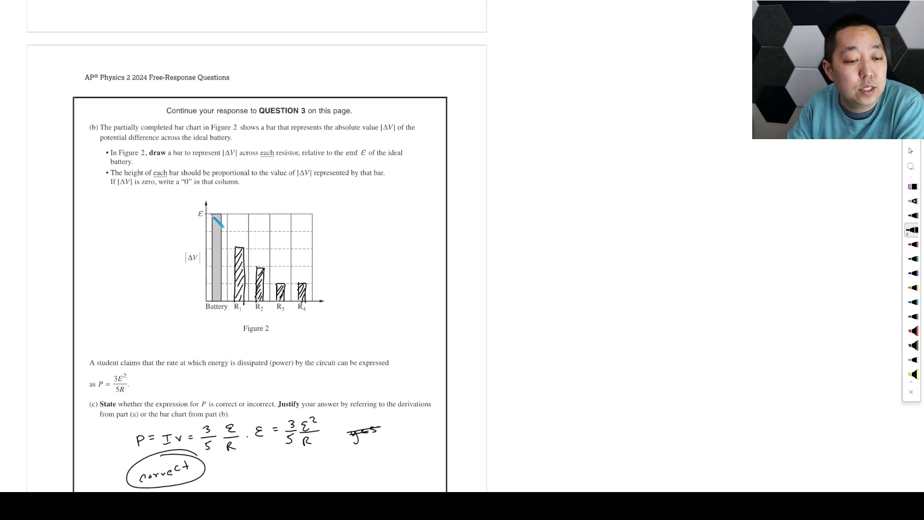
pyautogui.moveTo(242, 304)
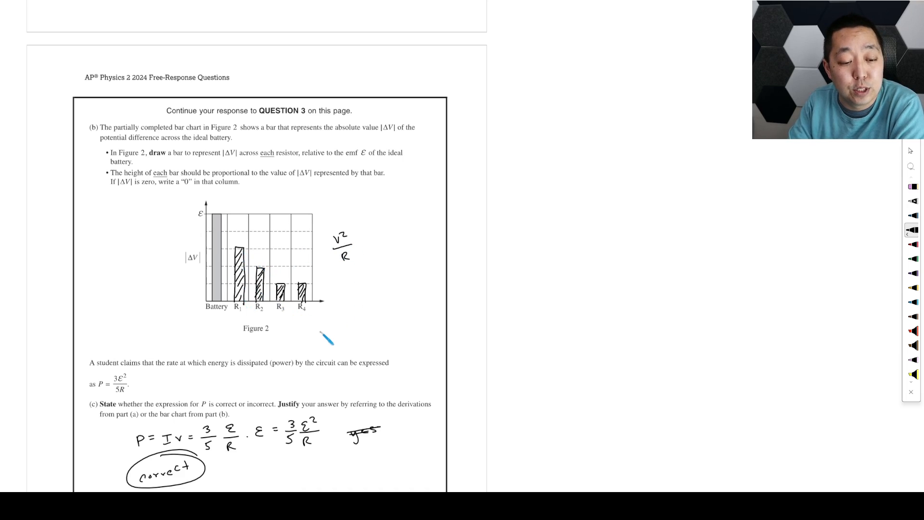
pyautogui.moveTo(326, 336); pyautogui.dragTo(309, 351)
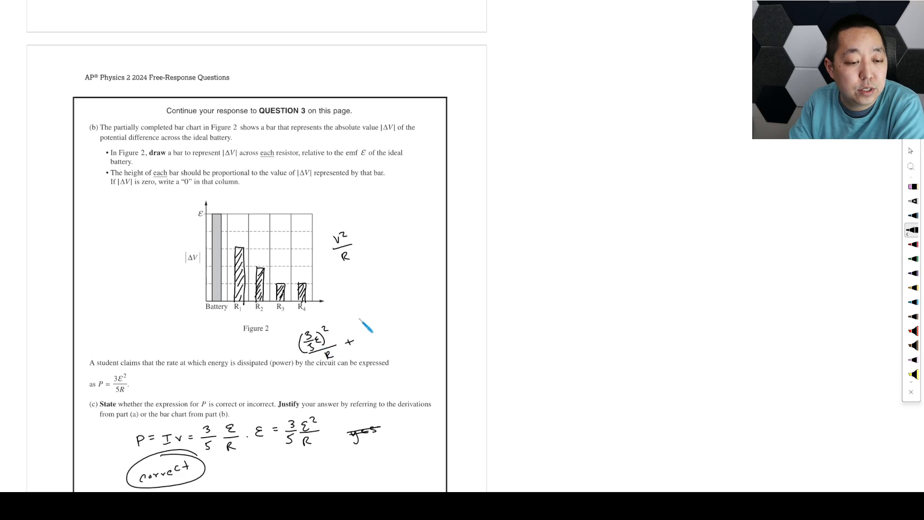
pyautogui.moveTo(363, 321); pyautogui.dragTo(401, 330)
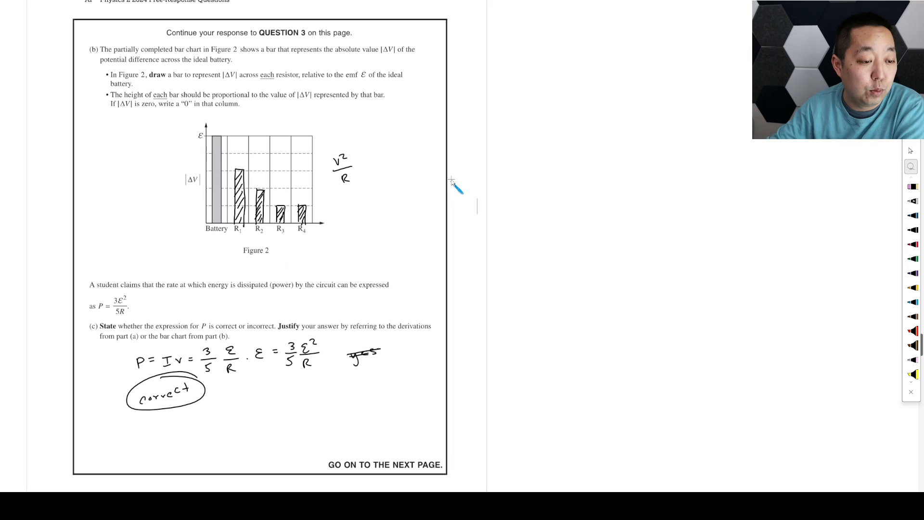
# Scroll down to part (d) with Figure 3's nonideal-battery circuit.
pyautogui.scroll(-3)
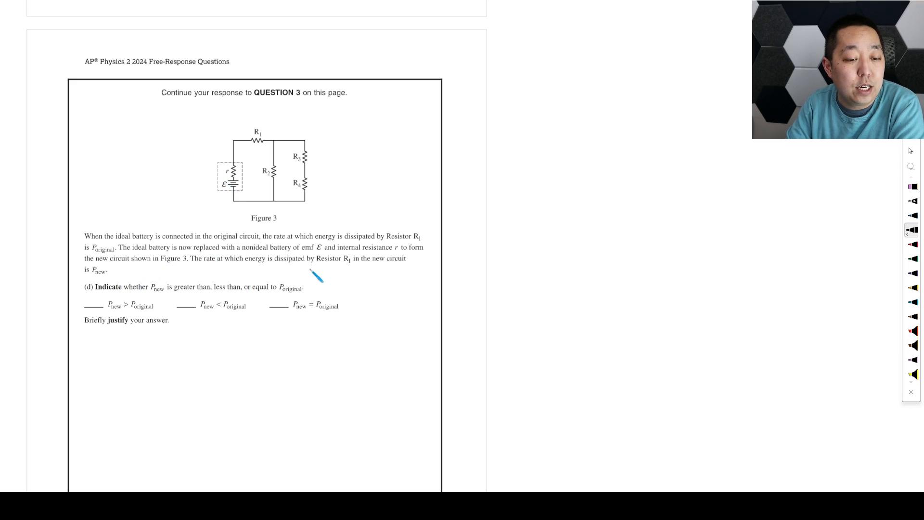
pyautogui.moveTo(164, 289)
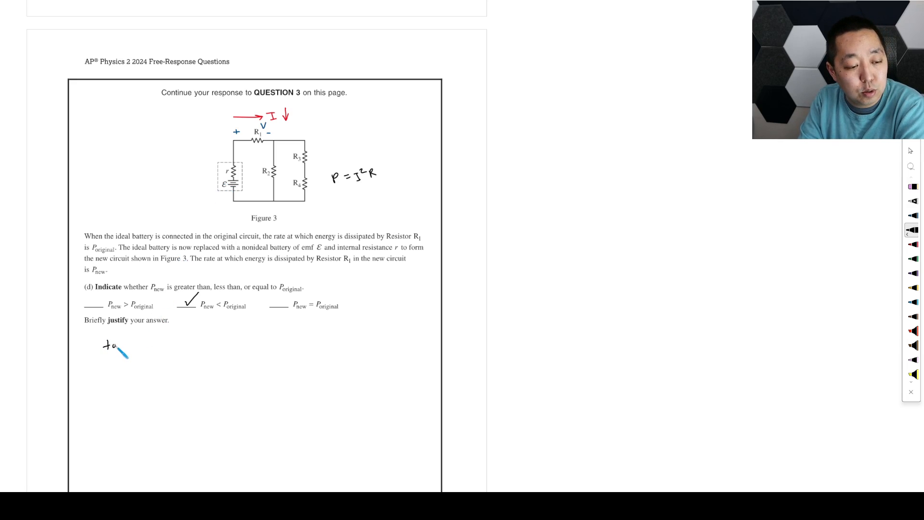
# Write 'total resistance from source increases ⇒ less I ⇒ less I²R' under part (d).
pyautogui.write('total resistance from')
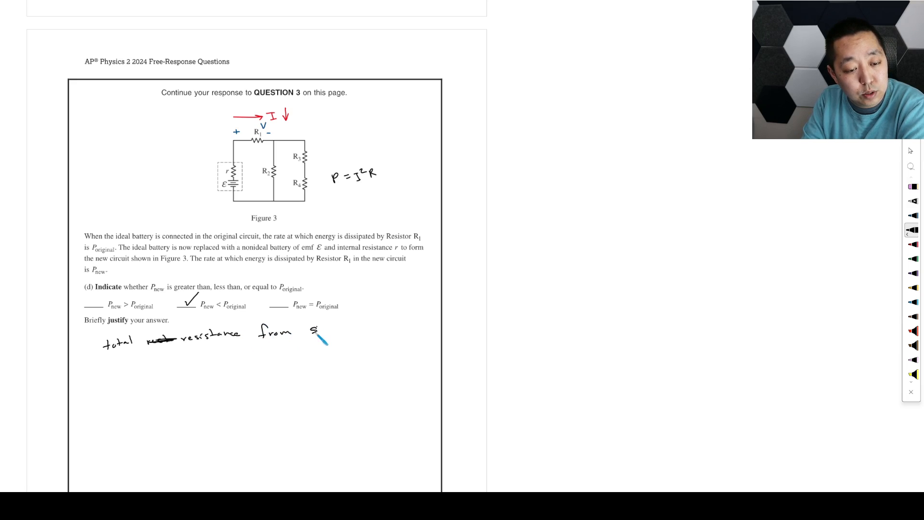
pyautogui.write('source')
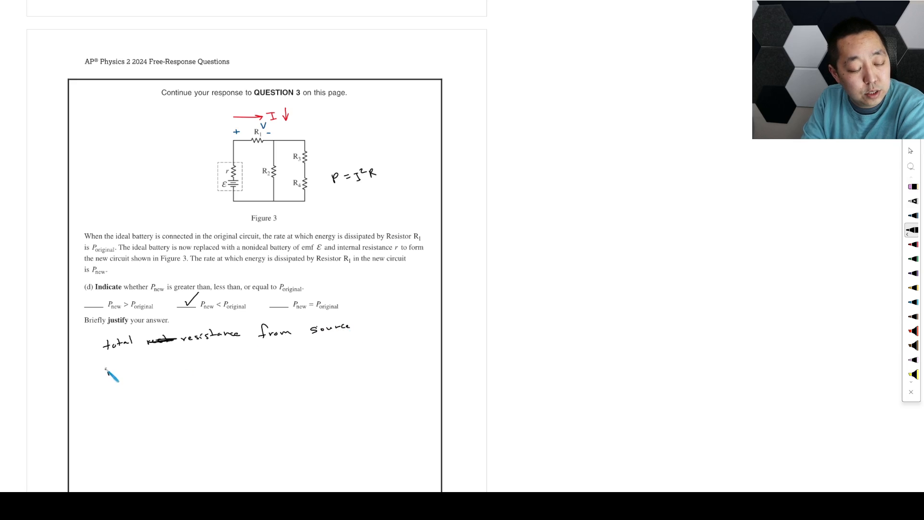
pyautogui.write('increases ⇒ less I ⇒ less I²R')
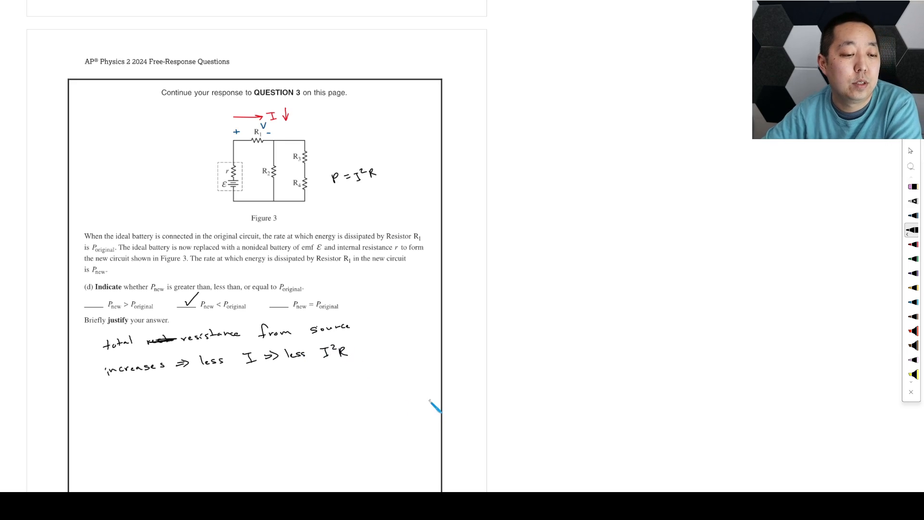
pyautogui.scroll(-3)
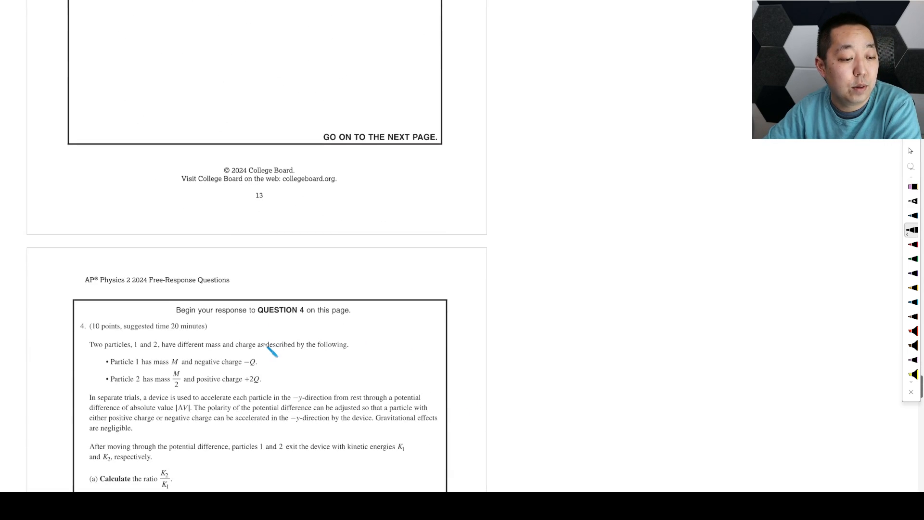